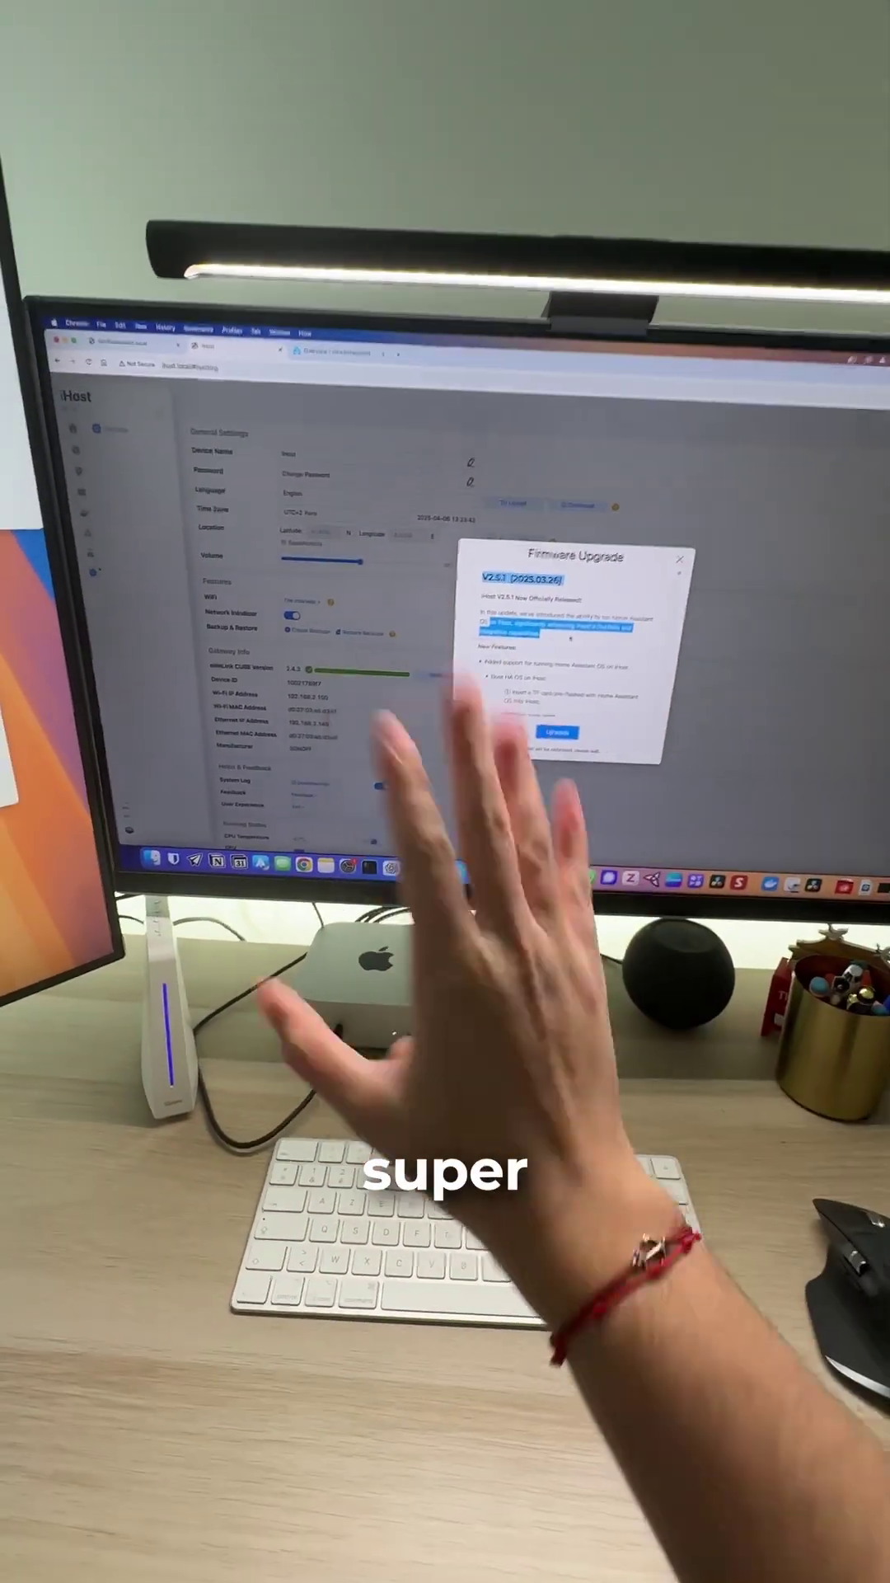
- Load the haos_ihost-14.1.img image in balenaEtcher and bring up the drive list to pick the 63.9 GB SD card
{"action": "left_click", "coordinate": [555, 731]}
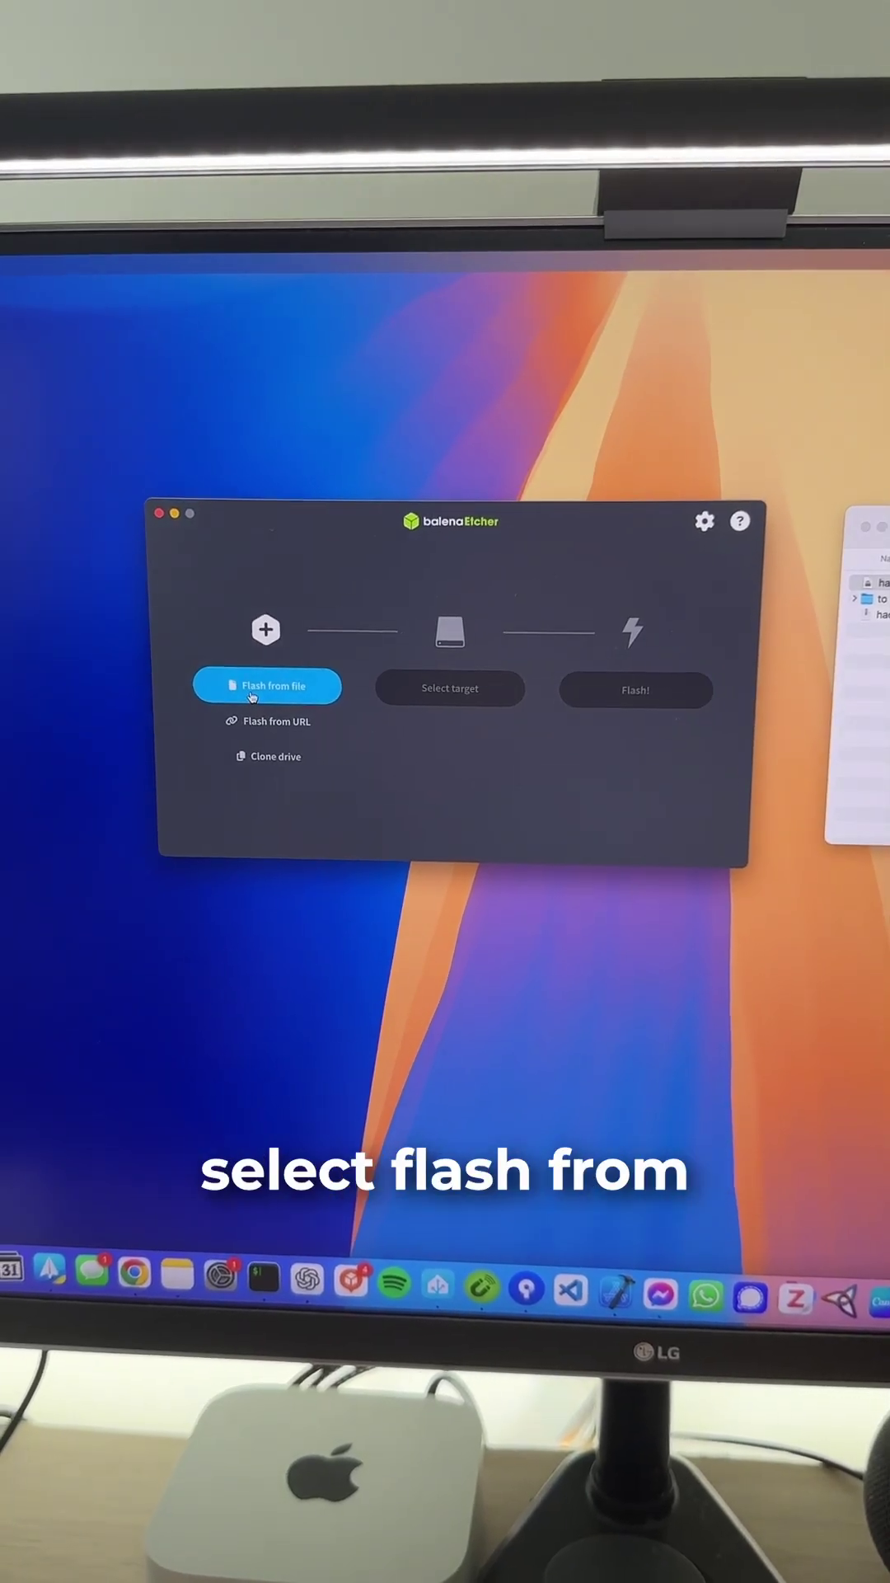
{"action": "left_click", "coordinate": [267, 686]}
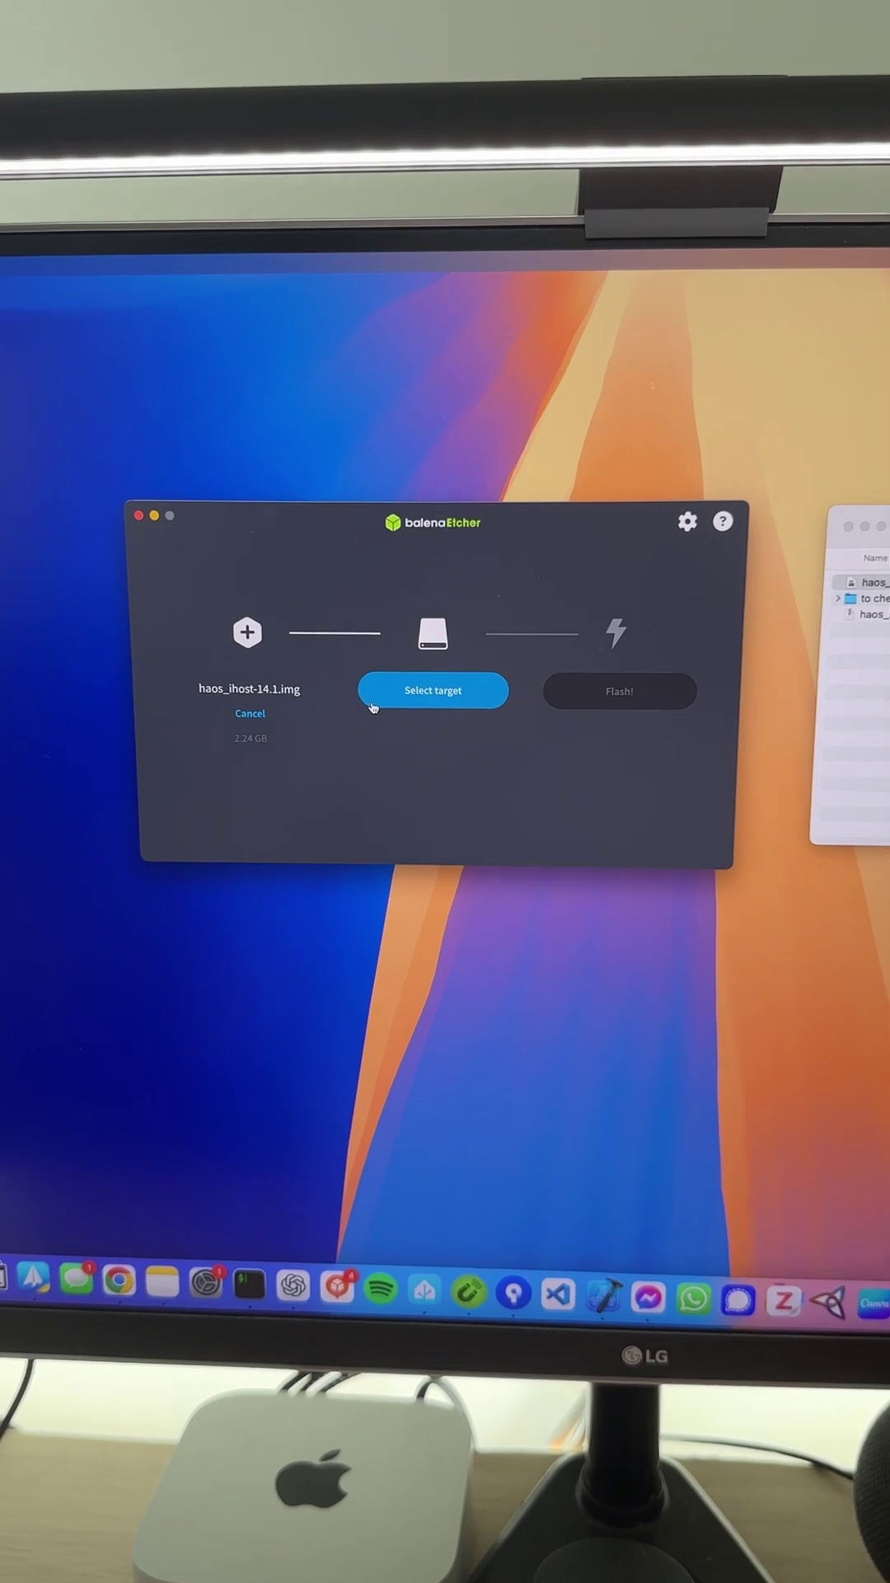
{"action": "left_click", "coordinate": [433, 690]}
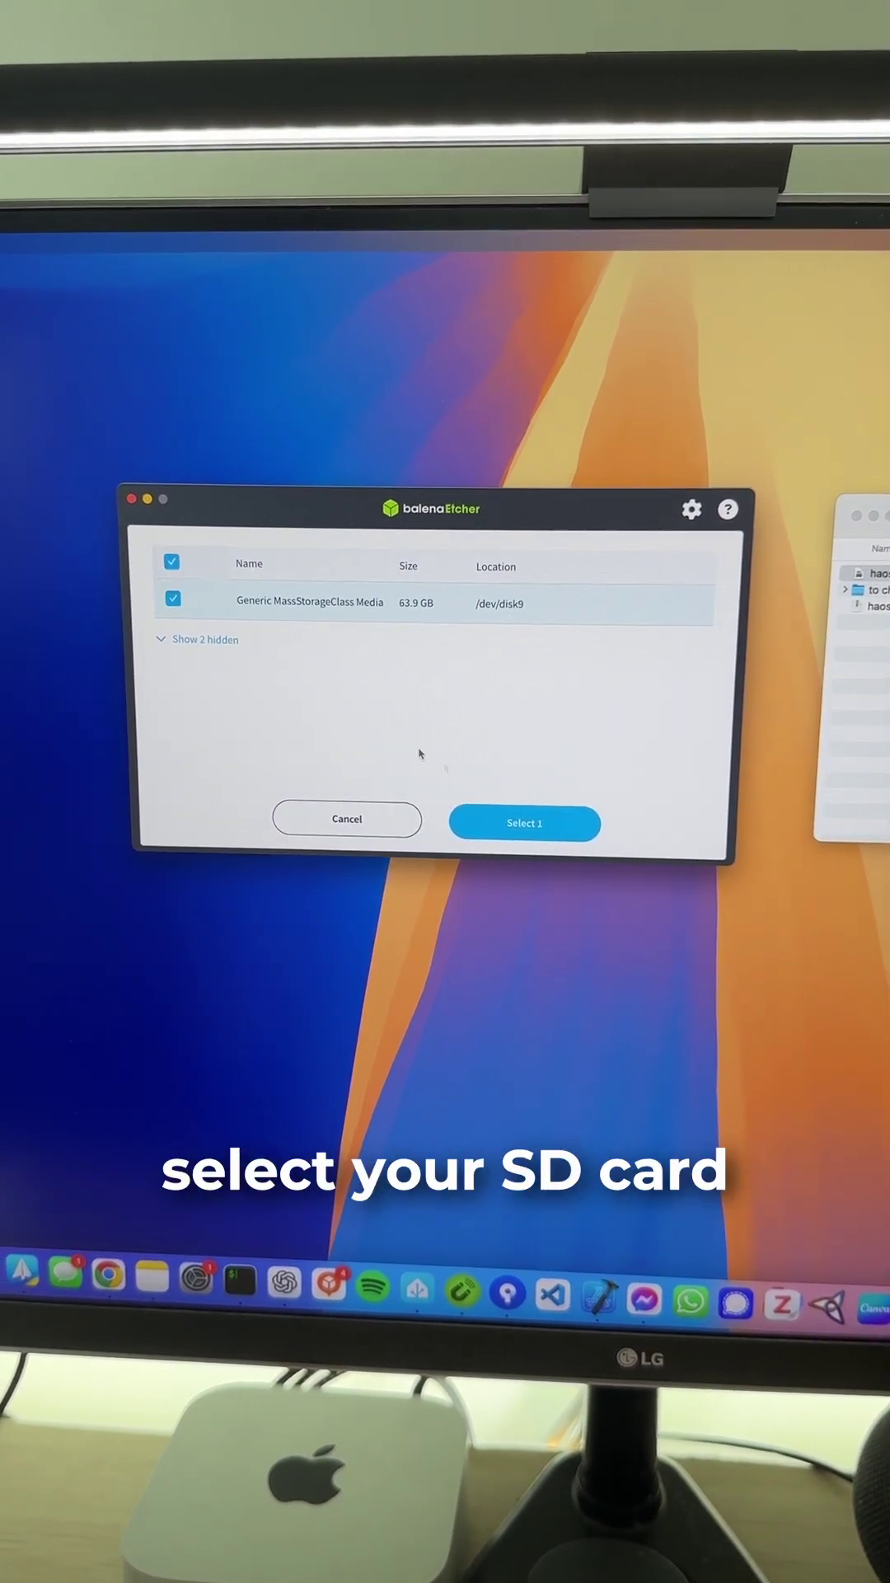